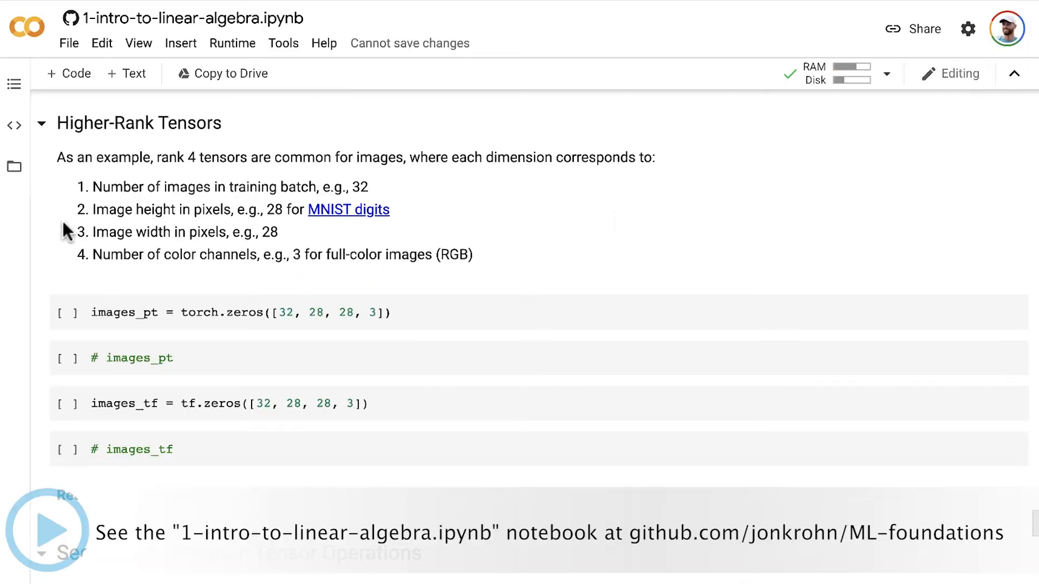
pyautogui.moveTo(71, 165)
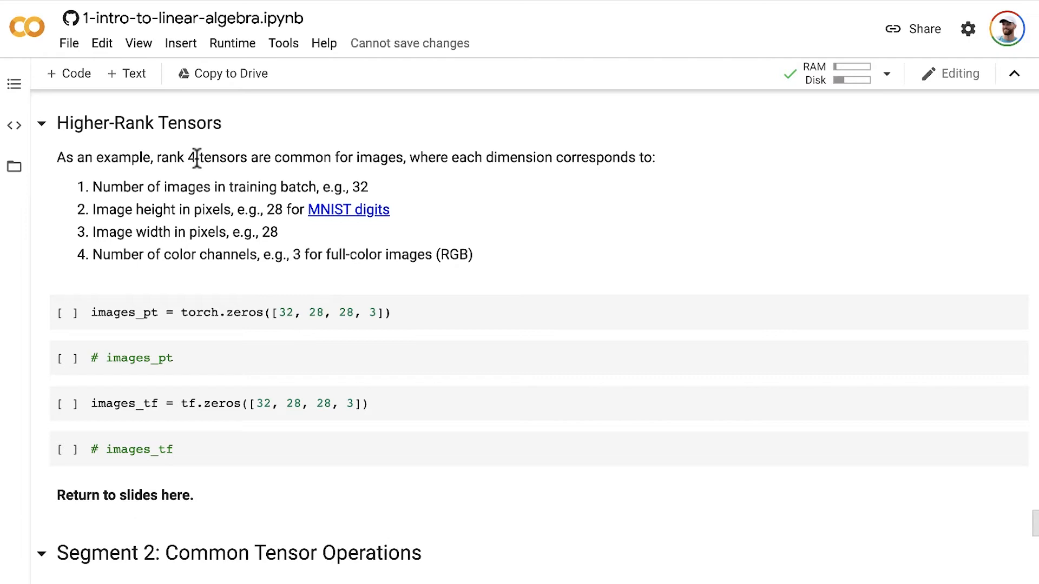
pyautogui.moveTo(195, 161)
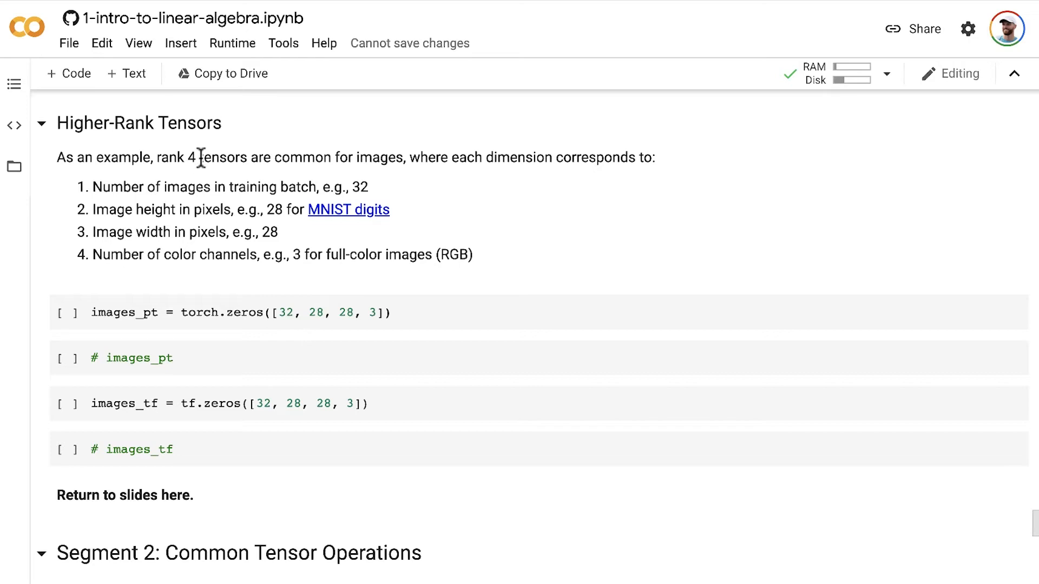
pyautogui.moveTo(311, 156)
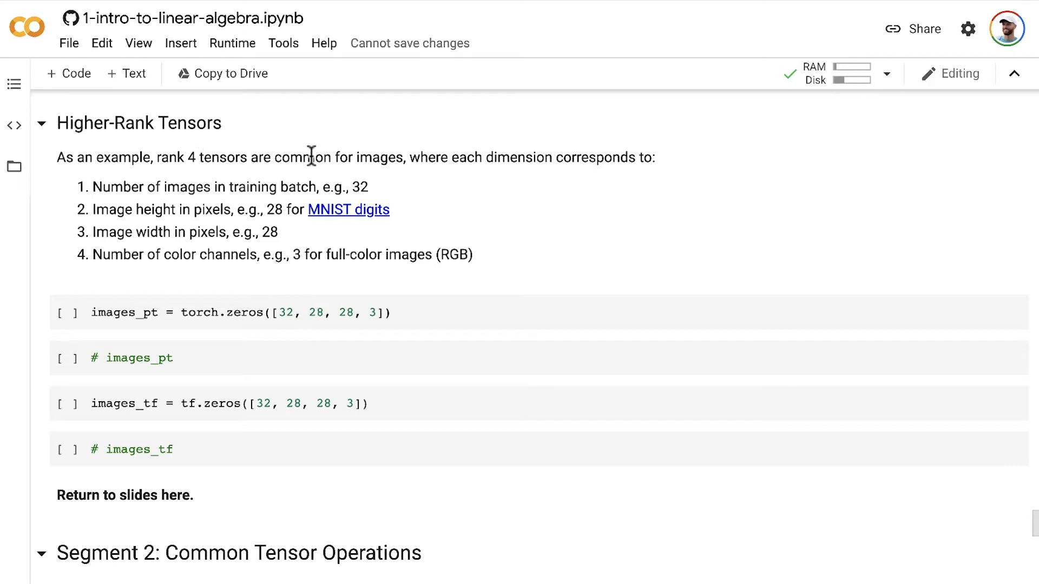
pyautogui.moveTo(372, 166)
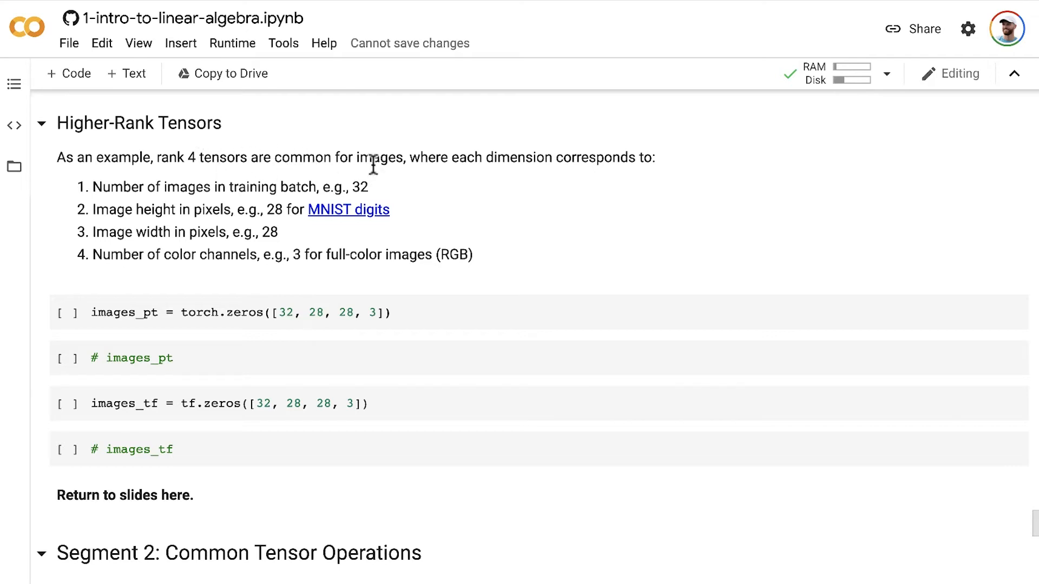
pyautogui.moveTo(551, 187)
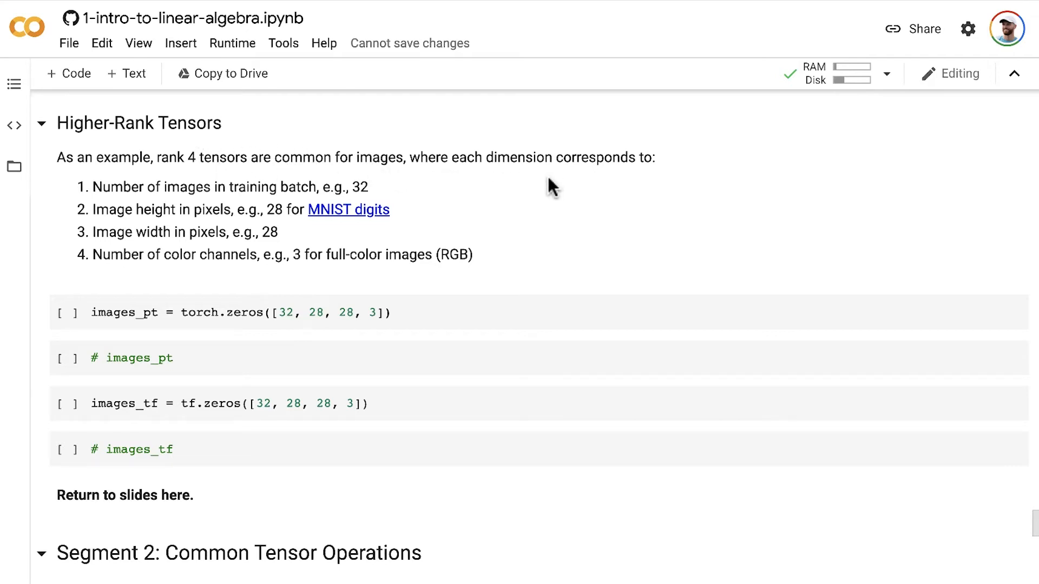
pyautogui.moveTo(548, 187)
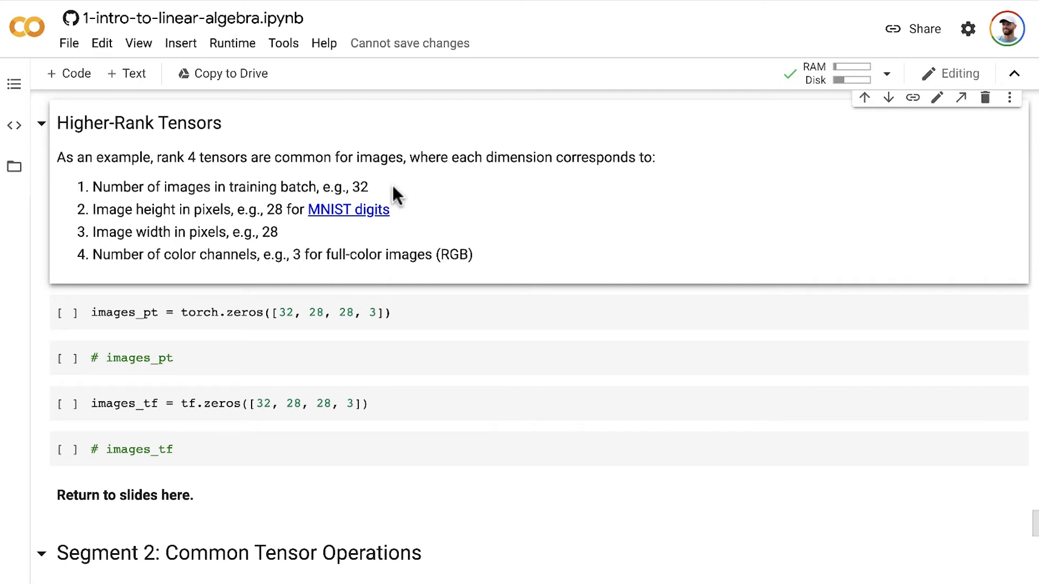
pyautogui.moveTo(391, 190)
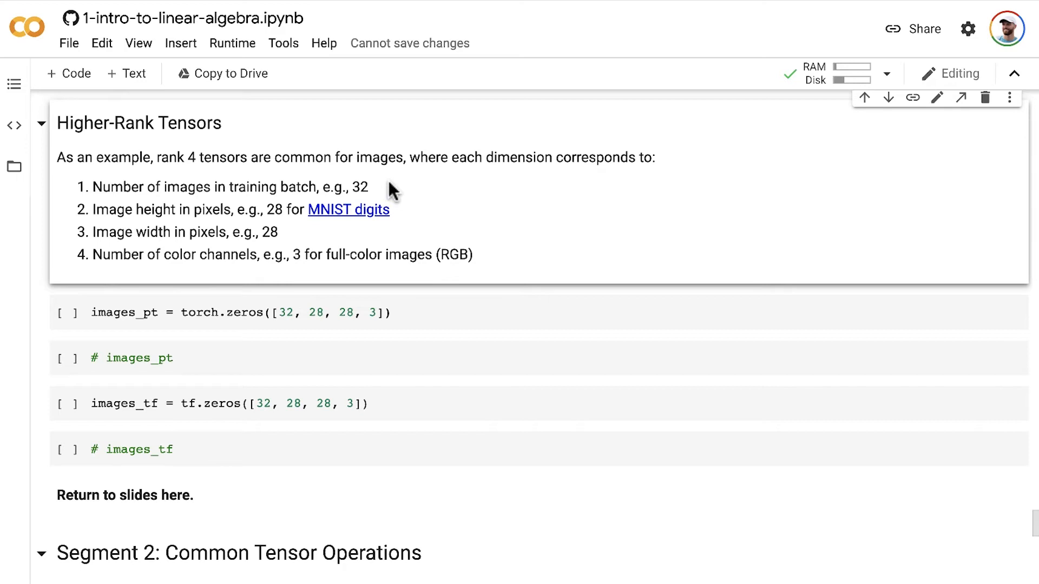
pyautogui.moveTo(96, 209)
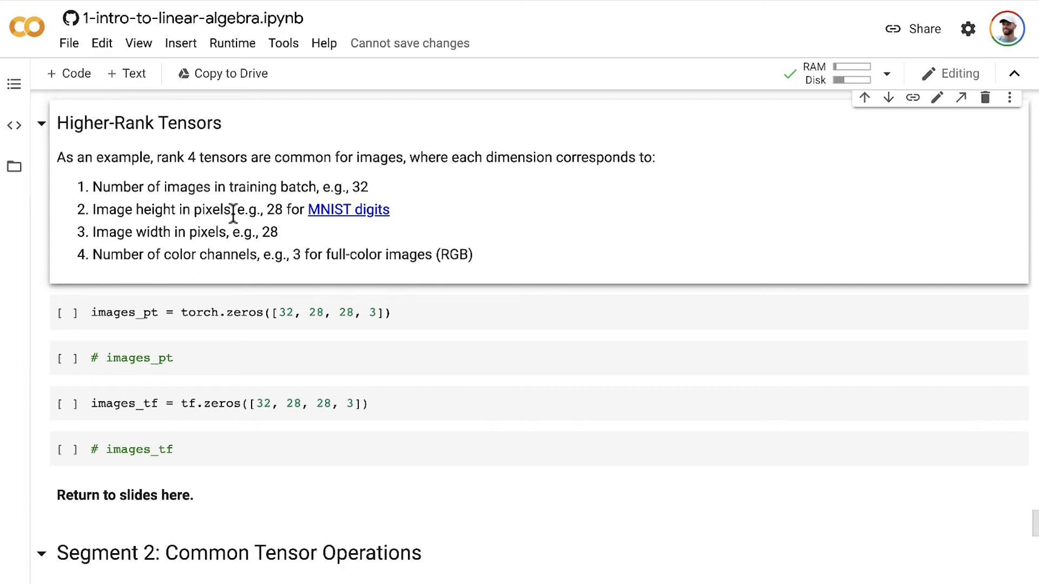
pyautogui.moveTo(333, 221)
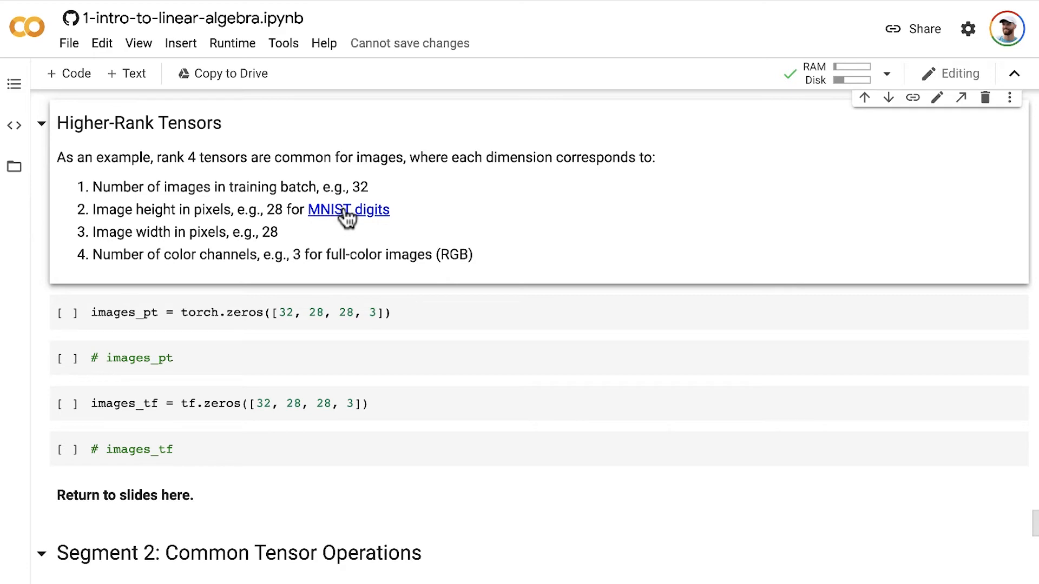
pyautogui.moveTo(279, 210)
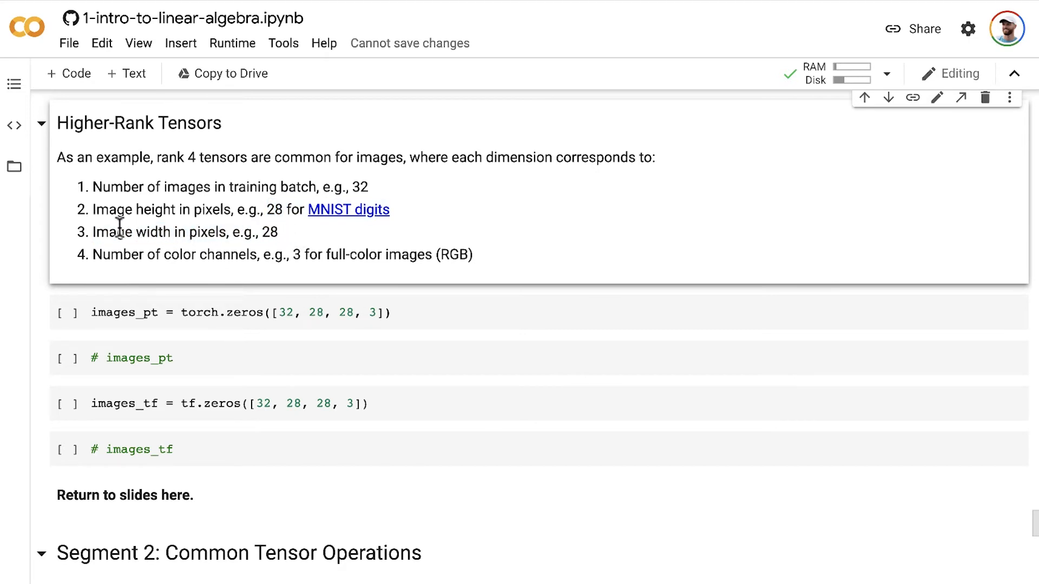
pyautogui.moveTo(91, 216)
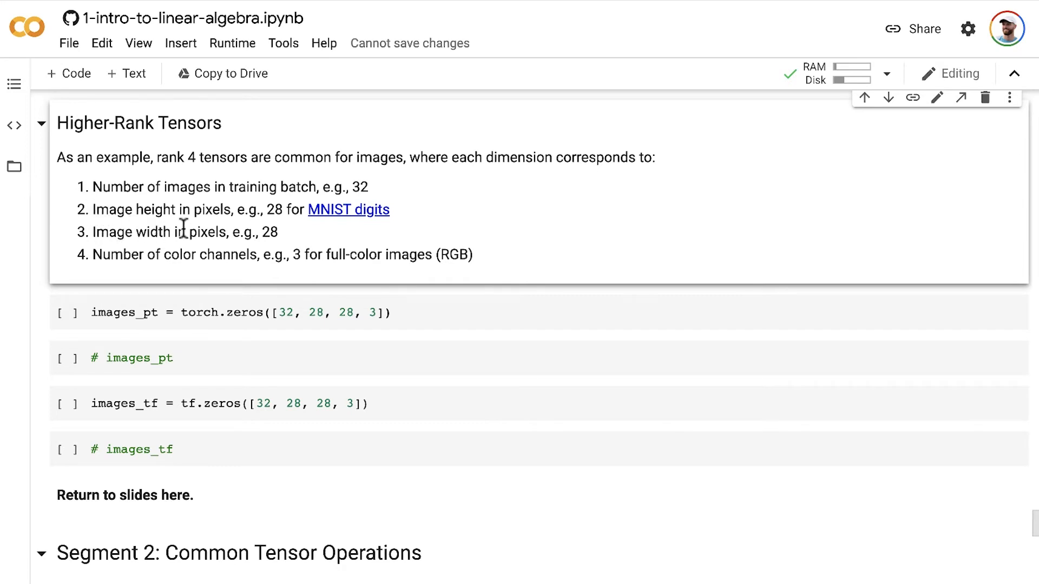
pyautogui.moveTo(167, 210)
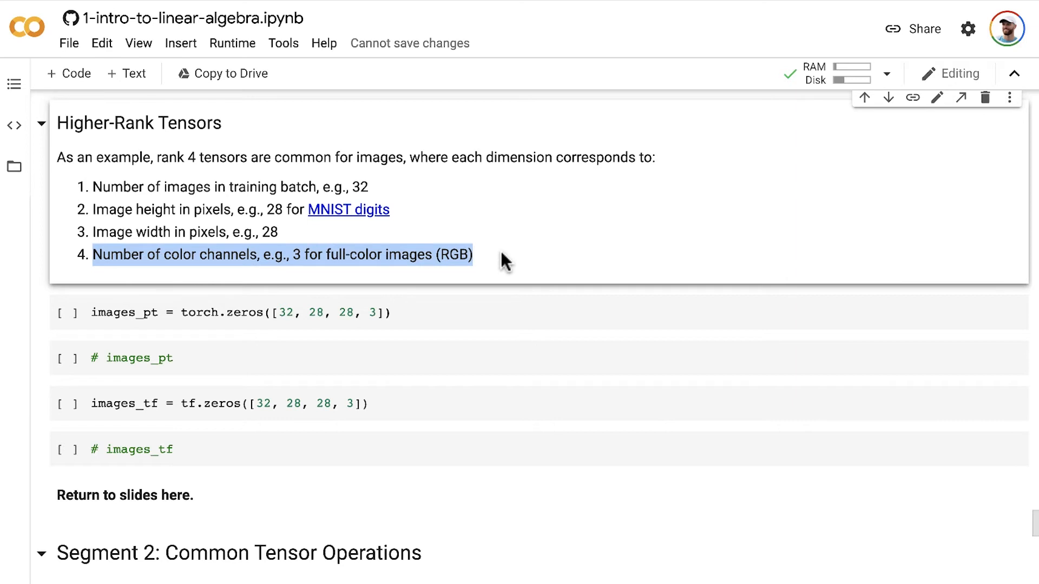
# Step: Run the images_pt cell and scroll through the all-zeros rank-4 PyTorch tensor output
pyautogui.click(165, 272)
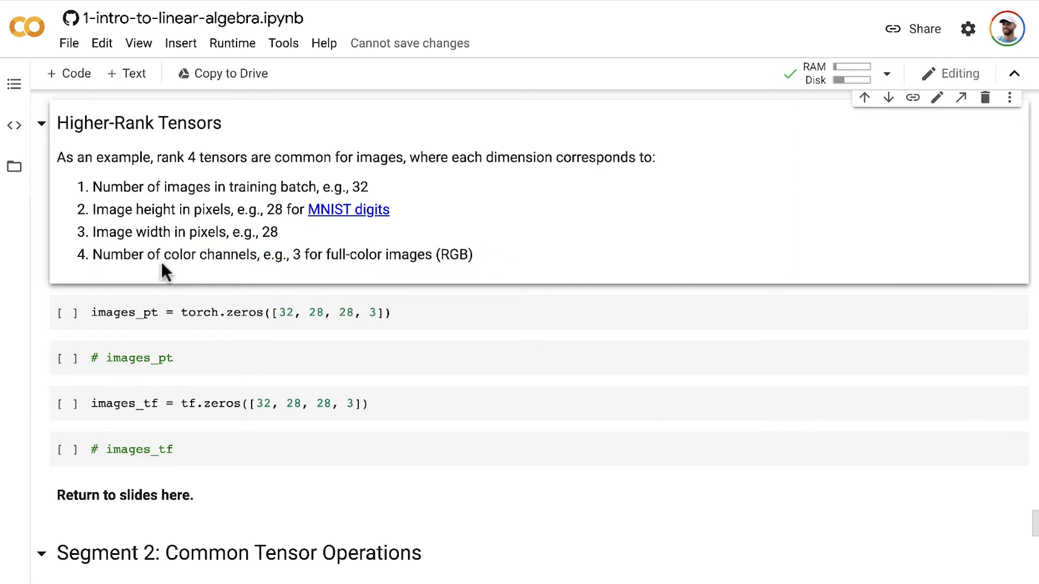
pyautogui.moveTo(288, 262)
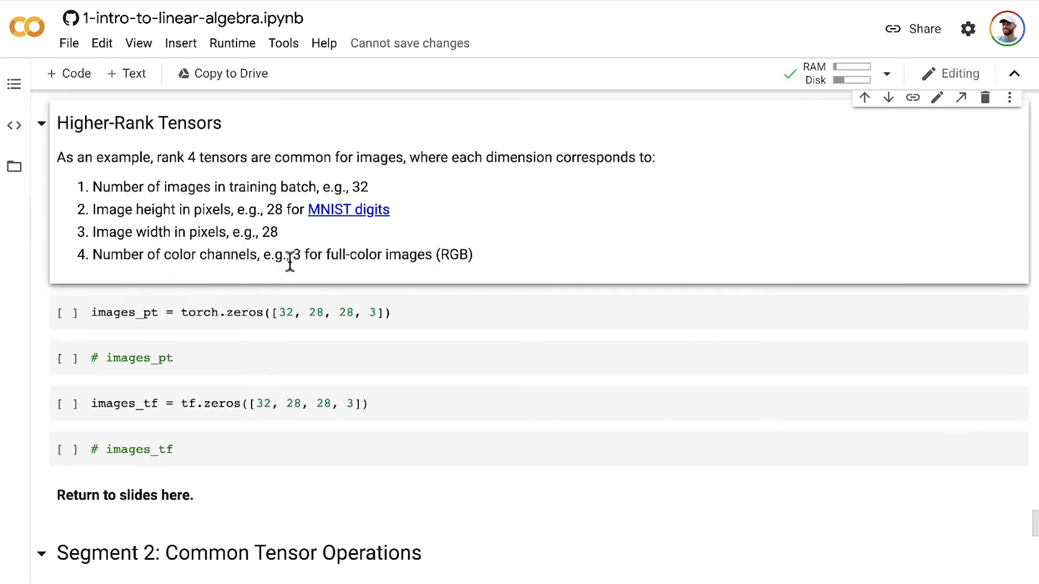
pyautogui.moveTo(350, 214)
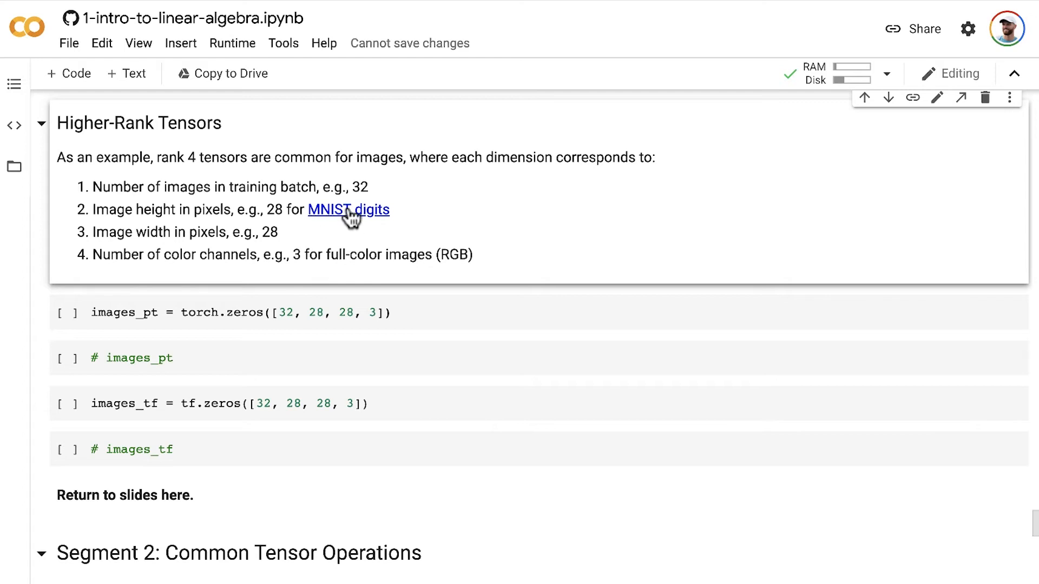
pyautogui.moveTo(356, 218)
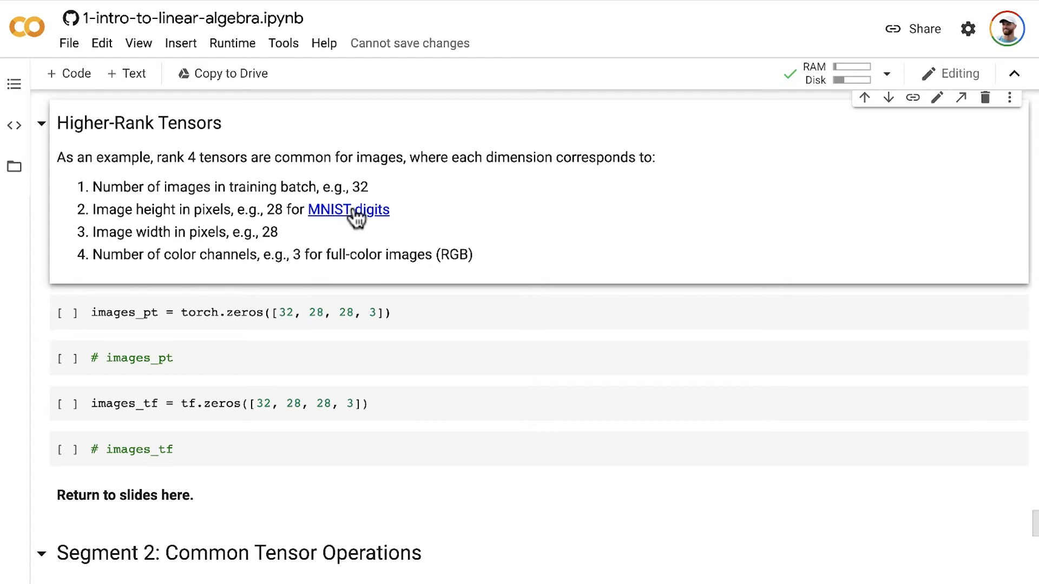
pyautogui.moveTo(297, 253)
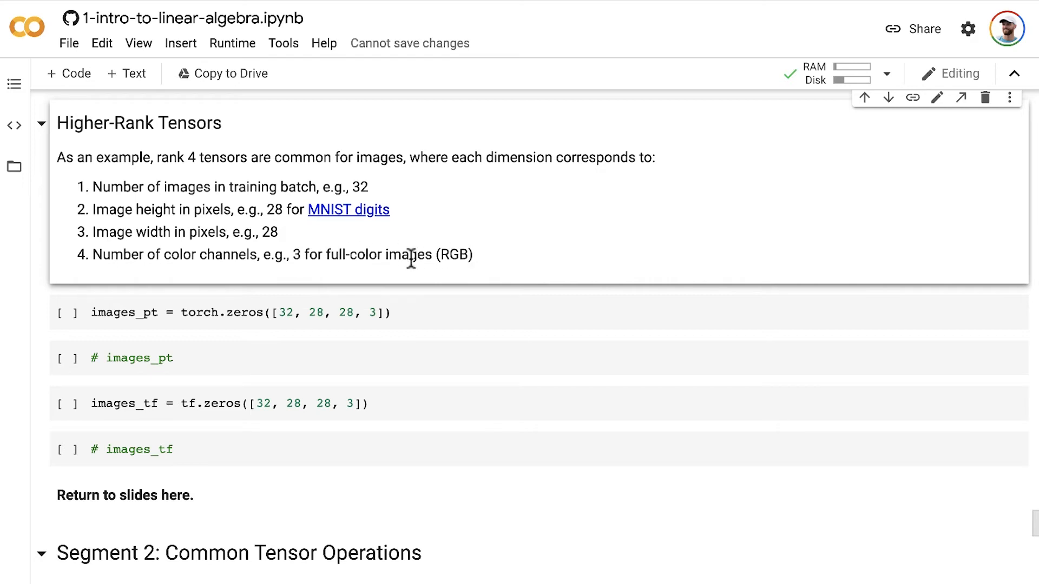
pyautogui.moveTo(447, 258)
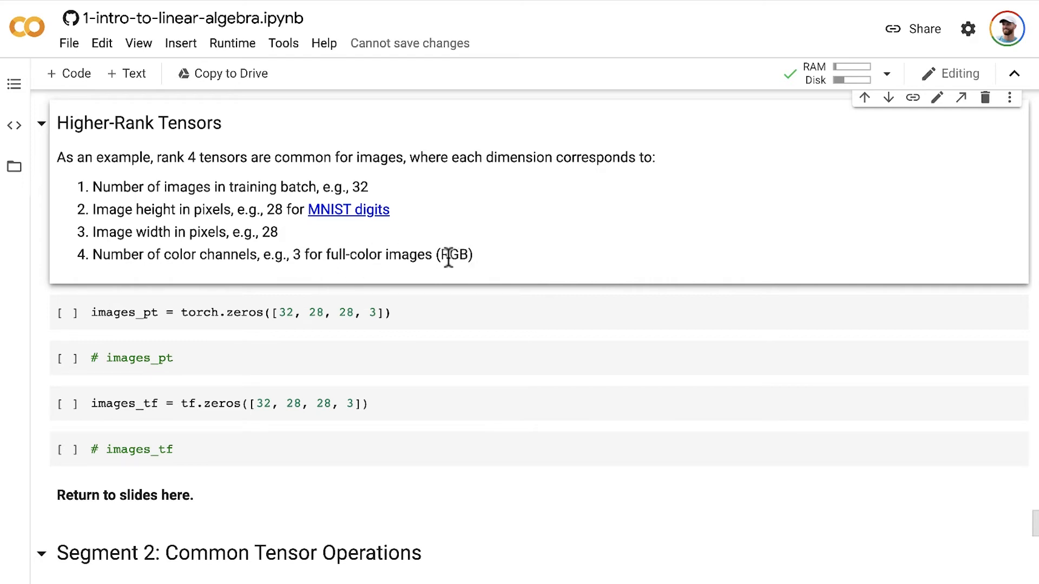
pyautogui.moveTo(477, 266)
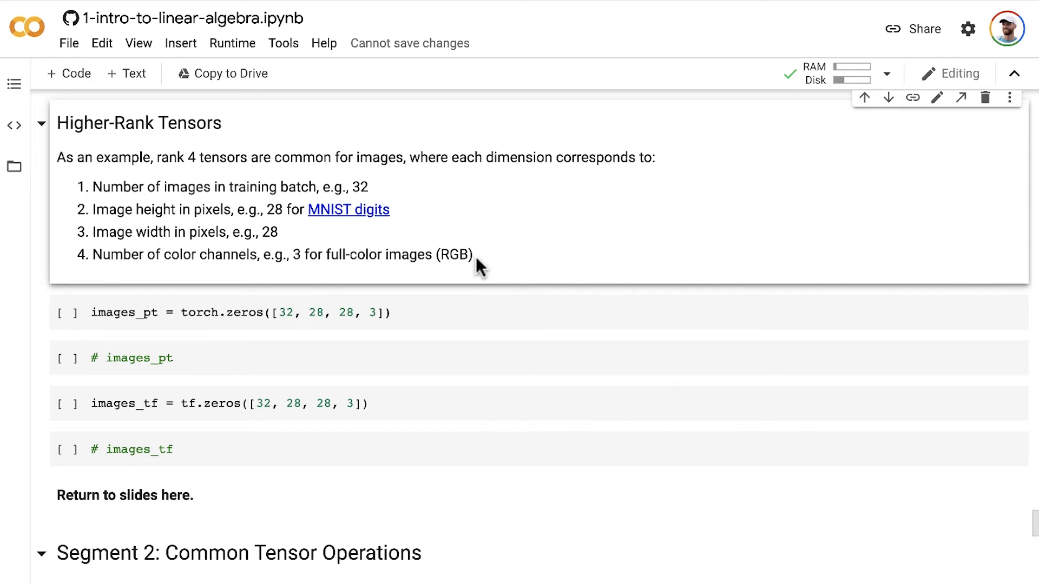
pyautogui.moveTo(470, 261)
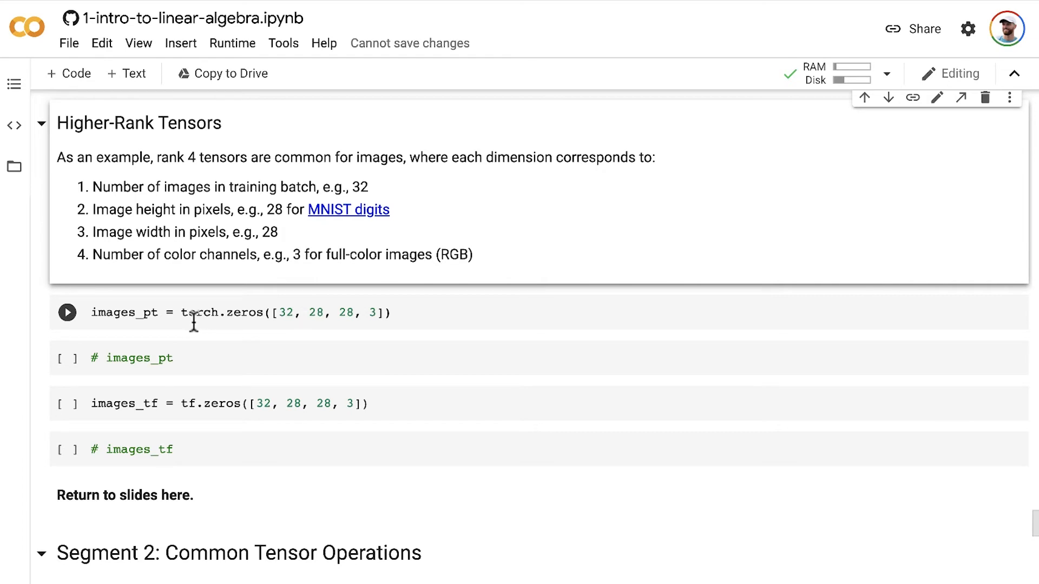
pyautogui.moveTo(250, 311)
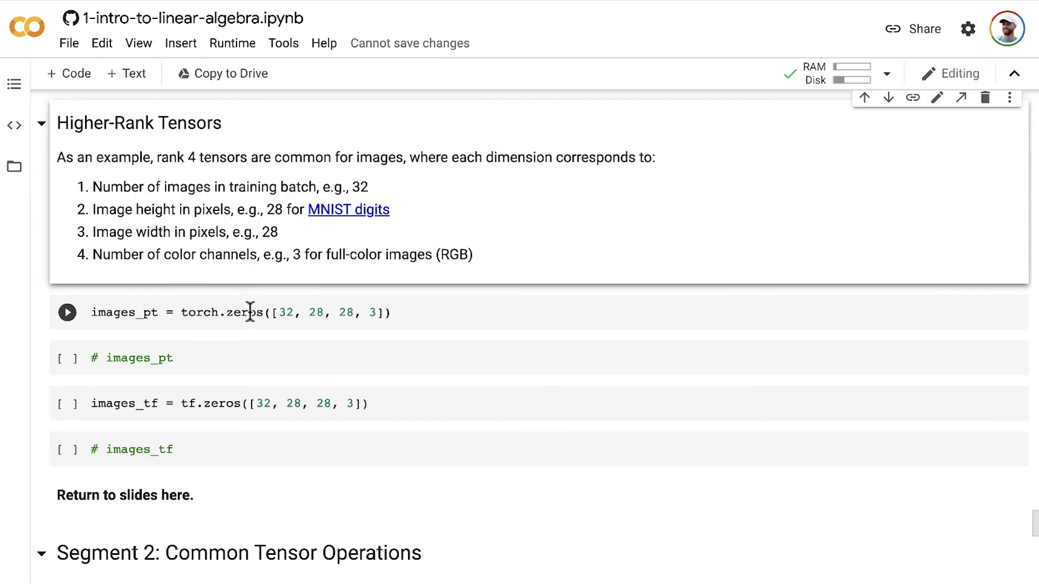
pyautogui.doubleClick(243, 311)
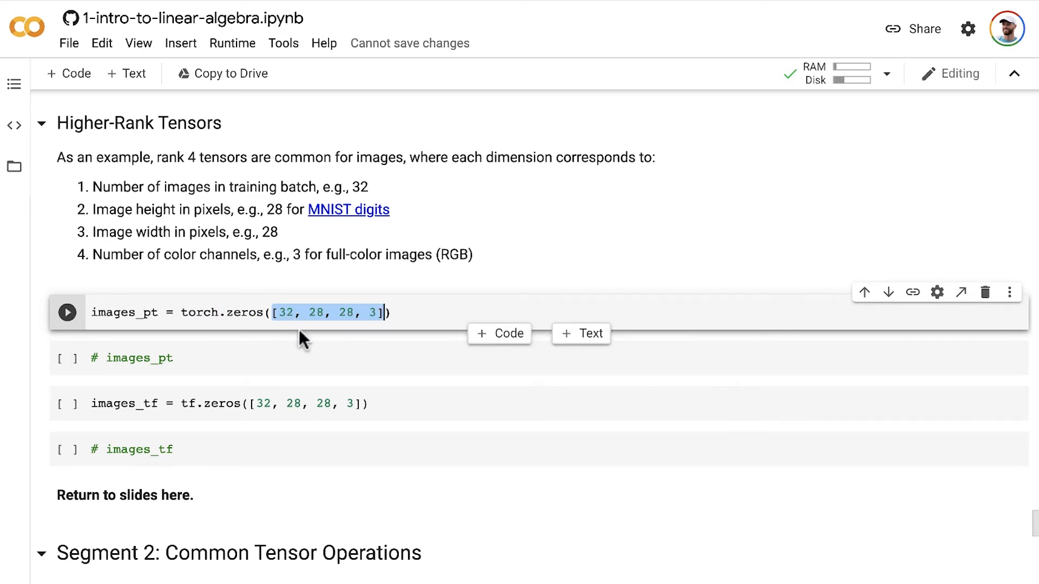
pyautogui.moveTo(193, 209)
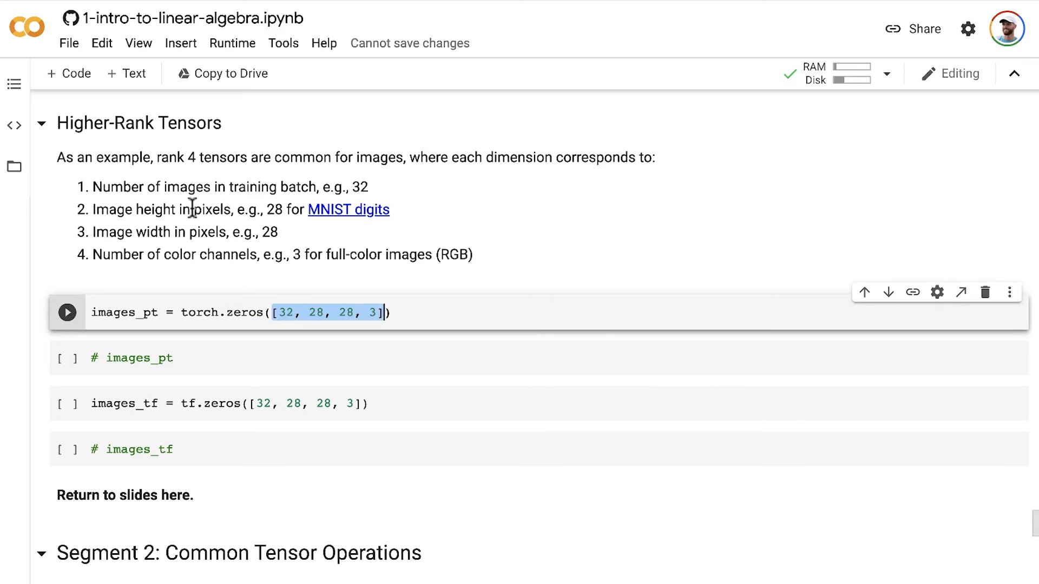
pyautogui.moveTo(291, 257)
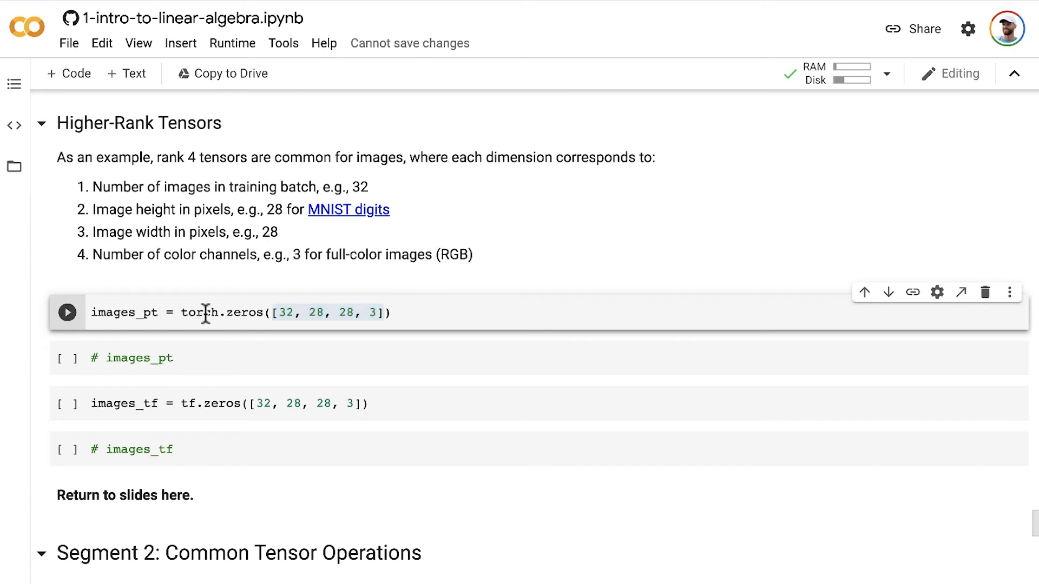
pyautogui.moveTo(238, 308)
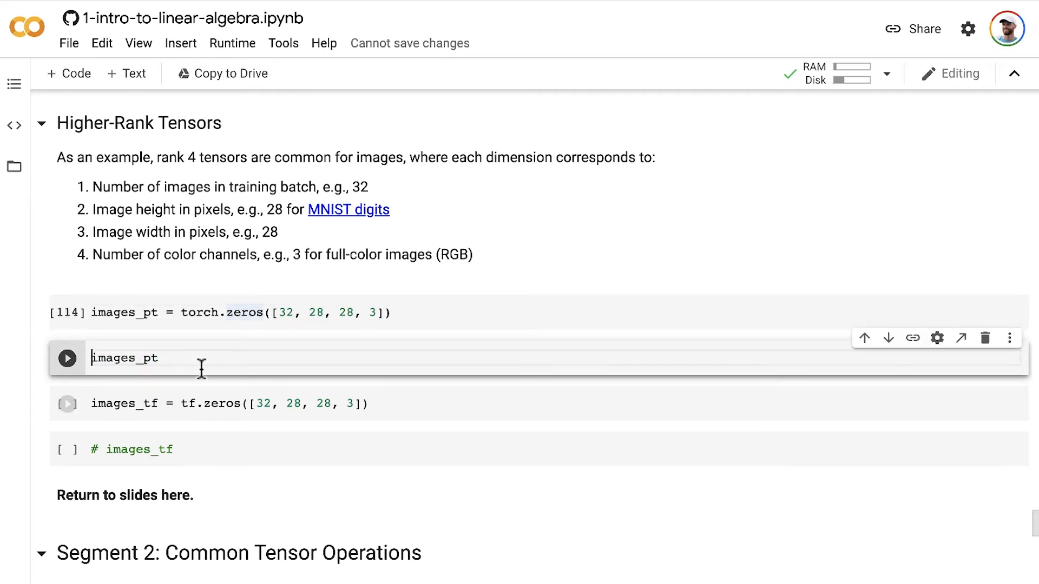
pyautogui.click(67, 358)
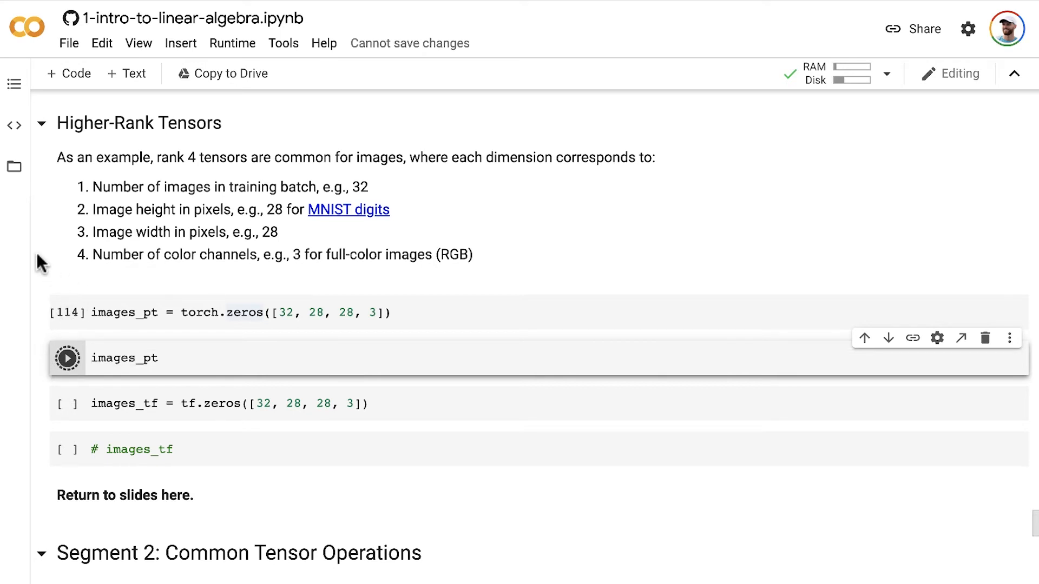
pyautogui.click(67, 358)
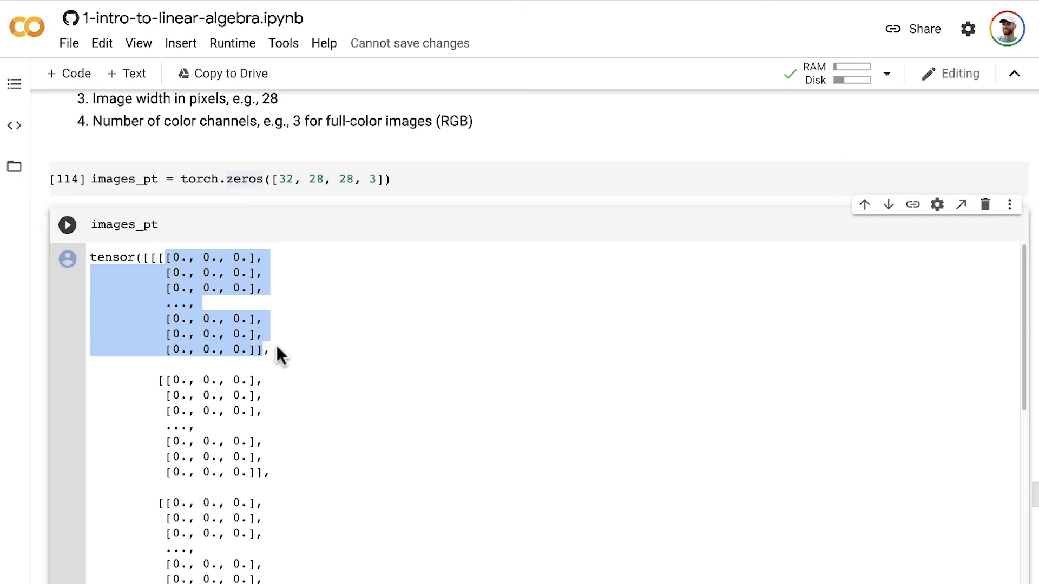
pyautogui.moveTo(171, 261)
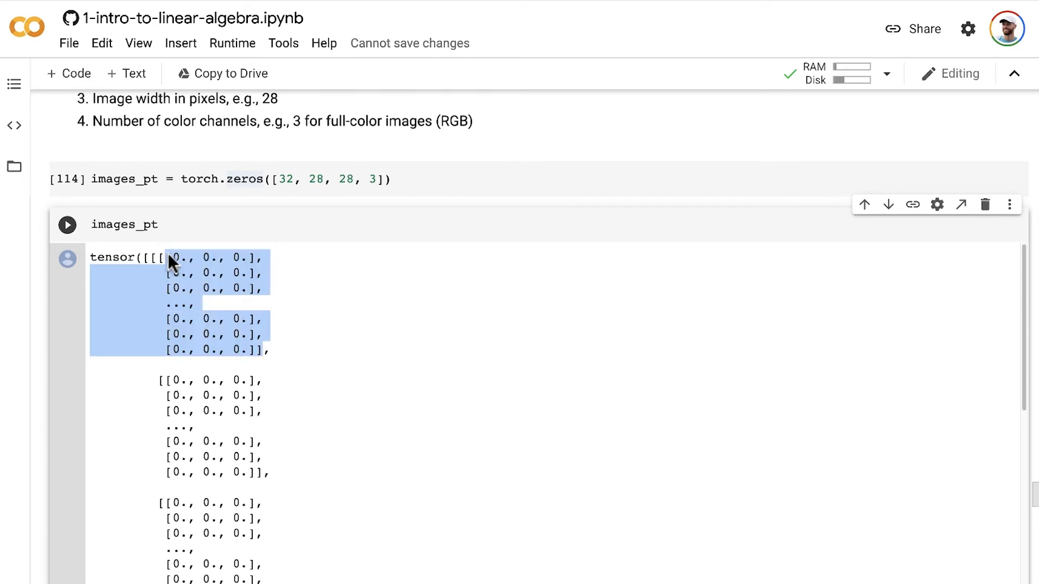
pyautogui.scroll(-3)
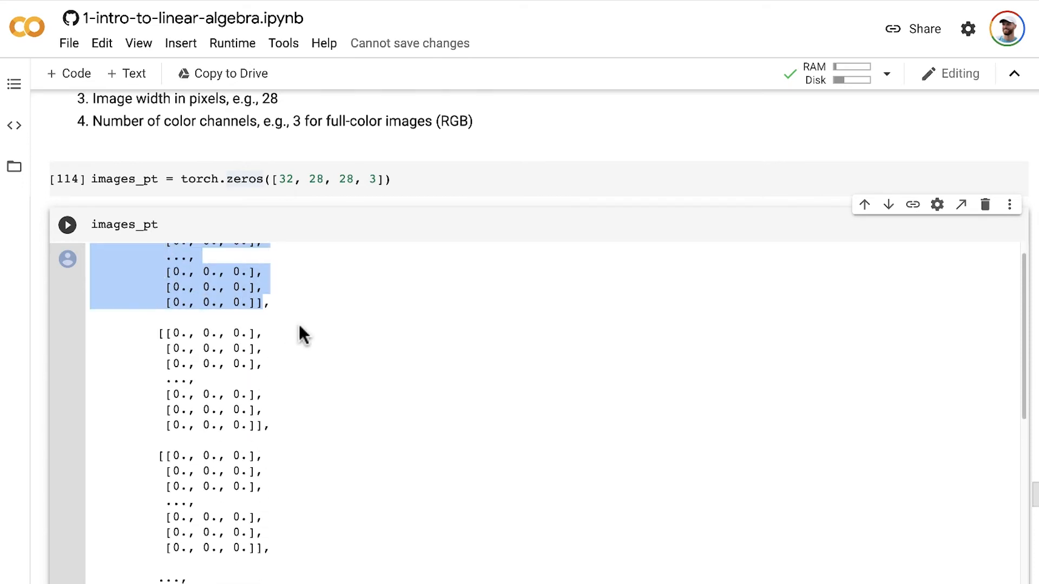
# Step: Highlight 'zeros' in the torch.zeros line, then comment out the images_pt display line with '#'
pyautogui.click(250, 179)
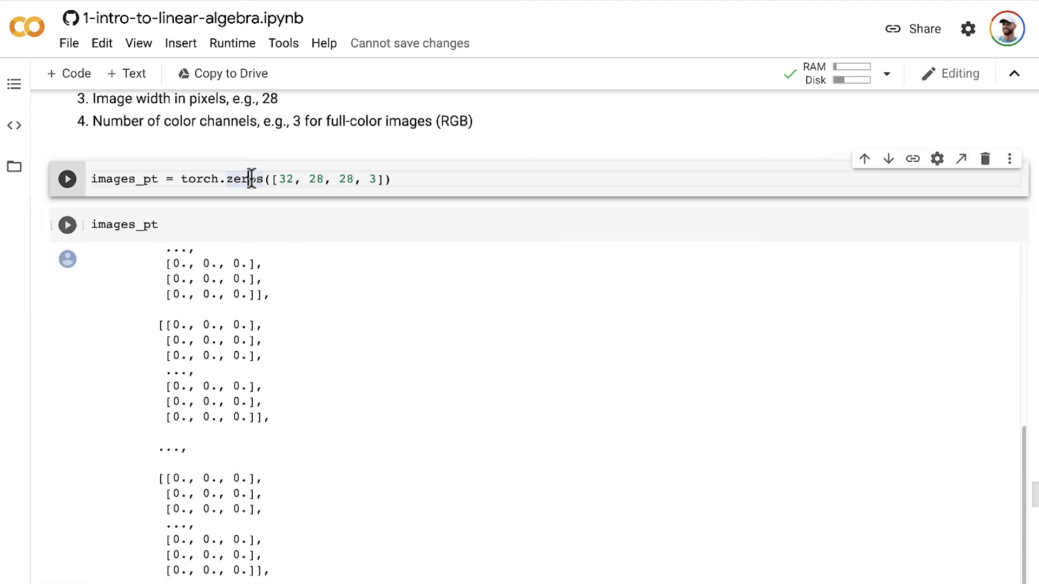
pyautogui.doubleClick(243, 179)
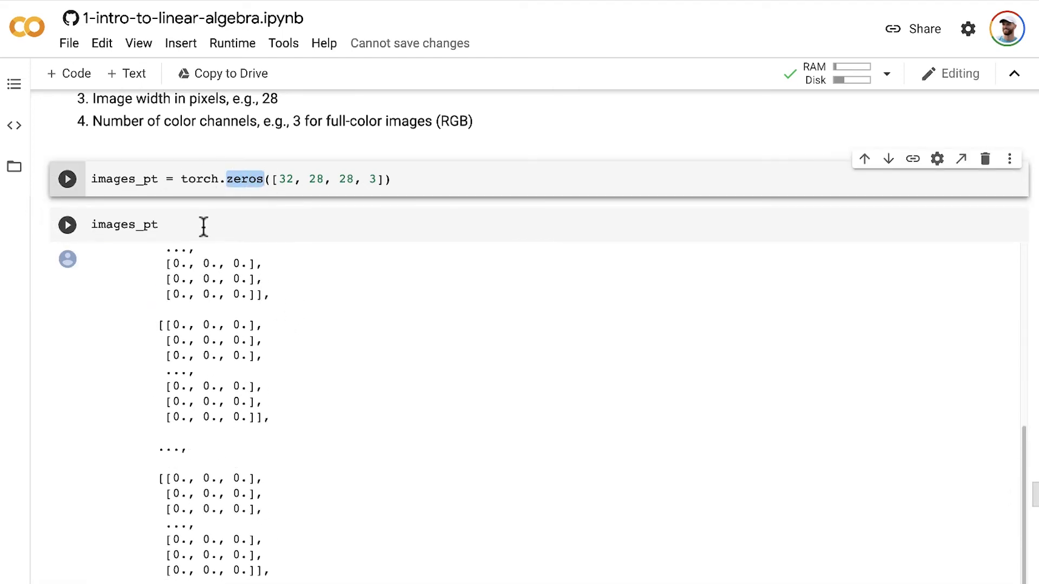
pyautogui.moveTo(222, 305)
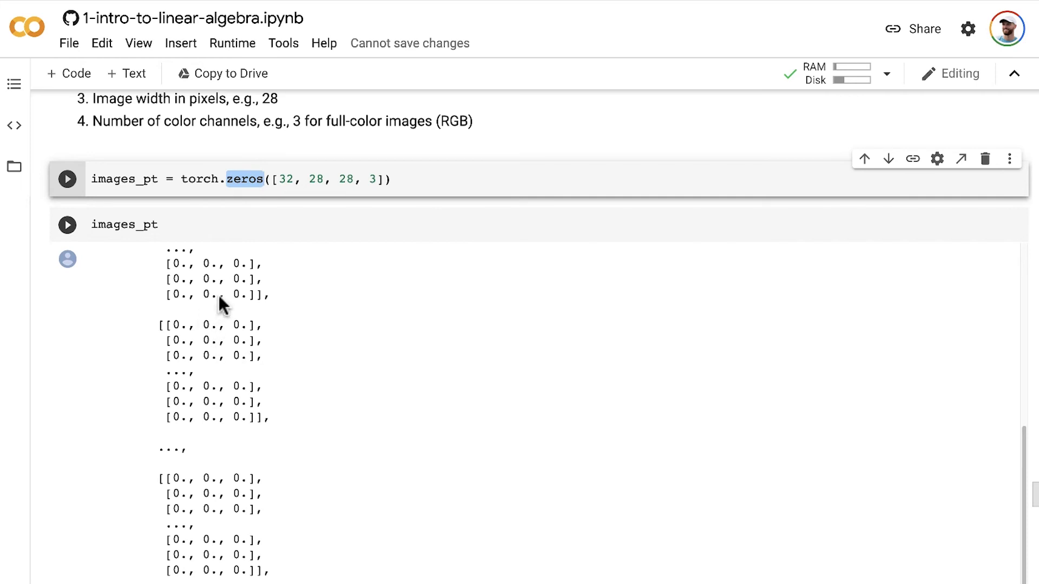
pyautogui.scroll(-3)
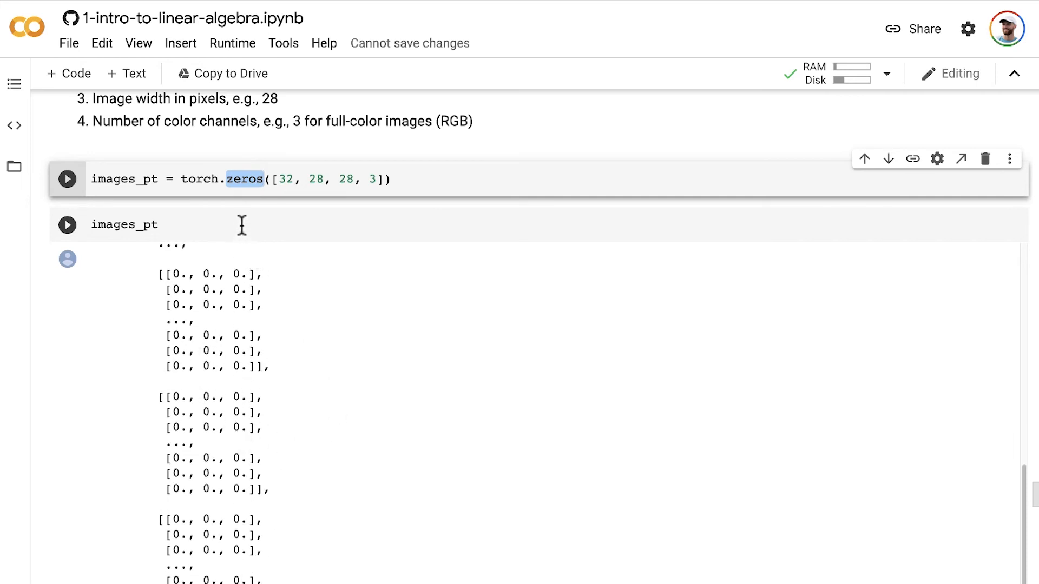
pyautogui.write('#')
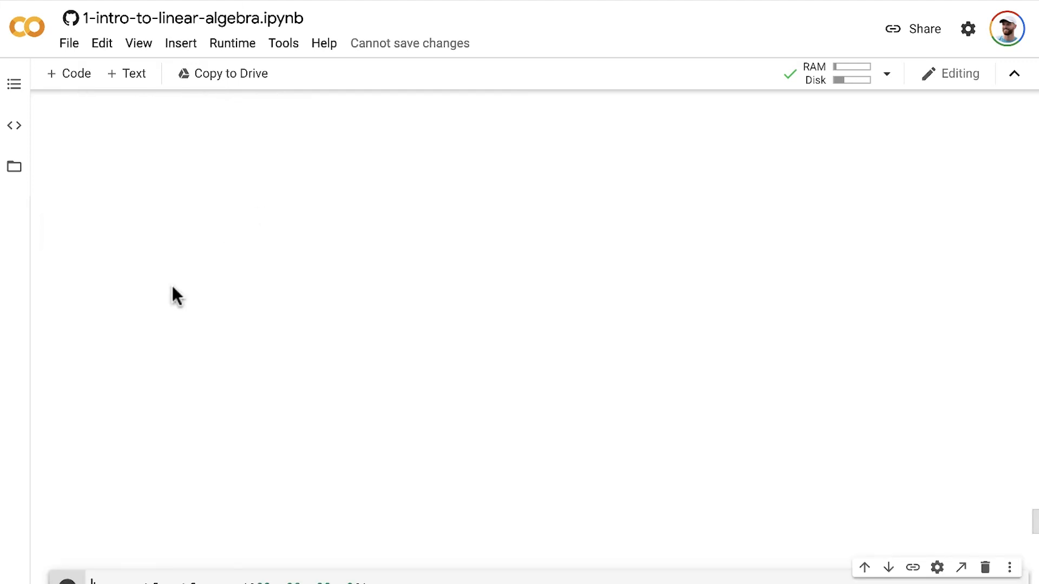
# Step: Run the images_tf cell and scroll the float32 tf.Tensor output of shape (32, 28, 28, 3)
pyautogui.scroll(-3)
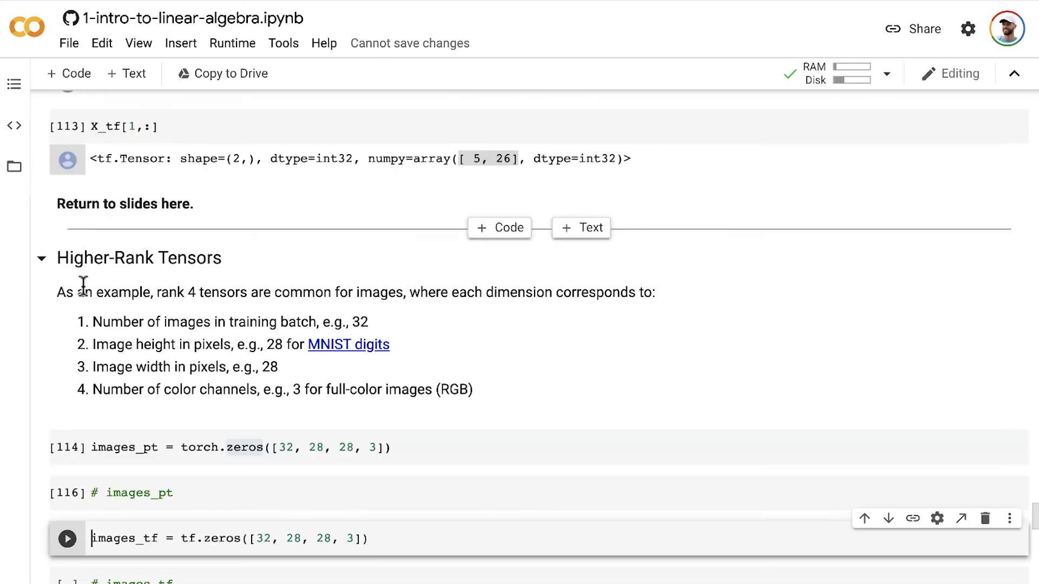
pyautogui.scroll(-3)
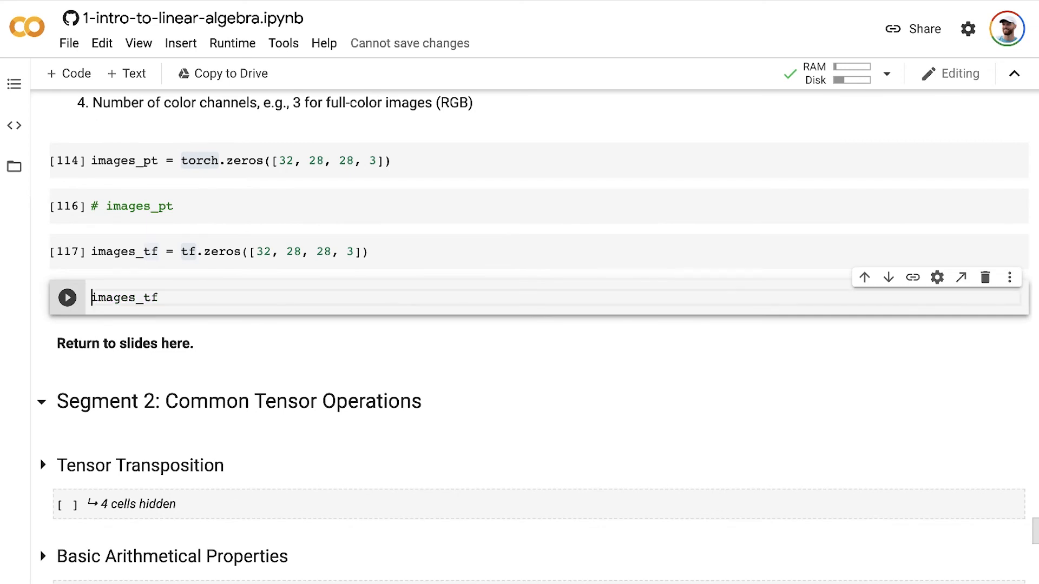
pyautogui.click(67, 296)
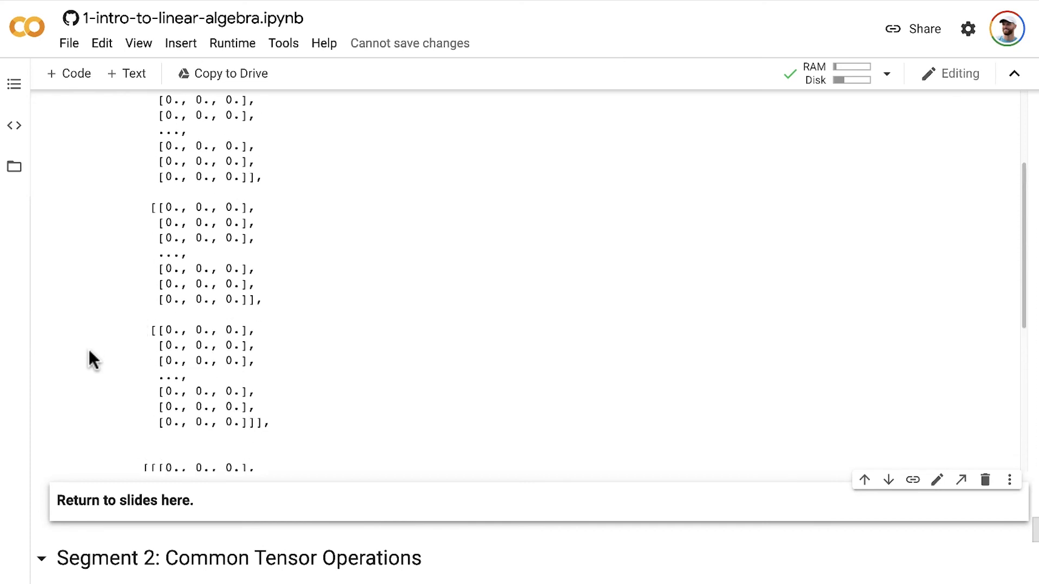
pyautogui.scroll(3)
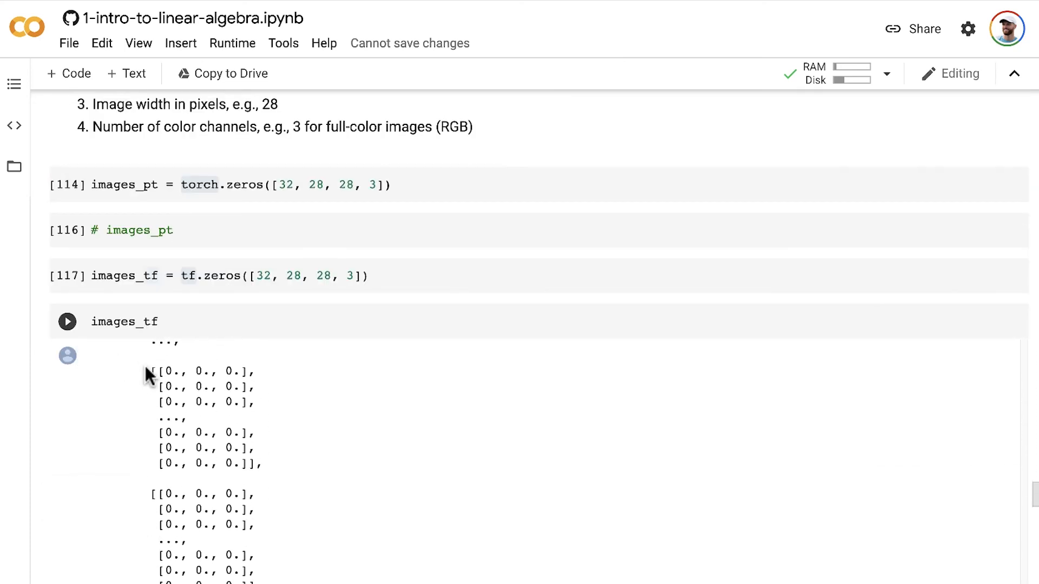
pyautogui.scroll(-3)
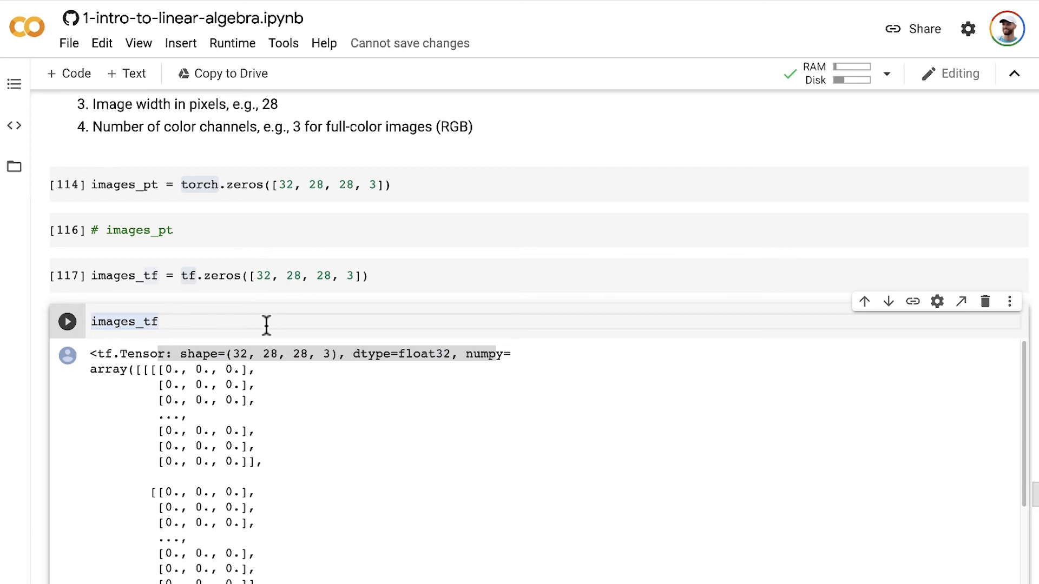
# Step: Add '#' before images_tf so the TensorFlow display line is commented out
pyautogui.write('#')
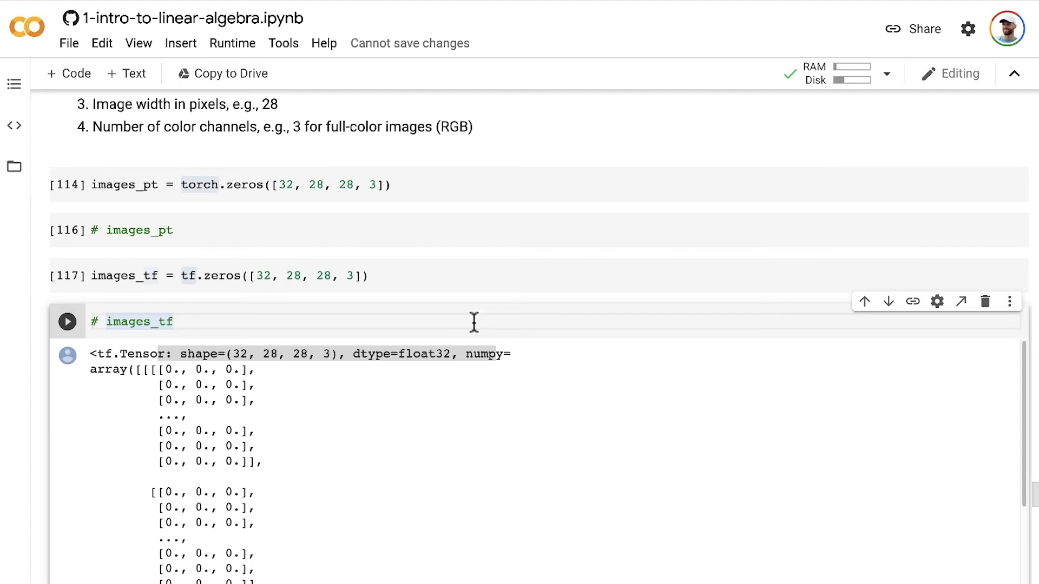
pyautogui.moveTo(461, 321)
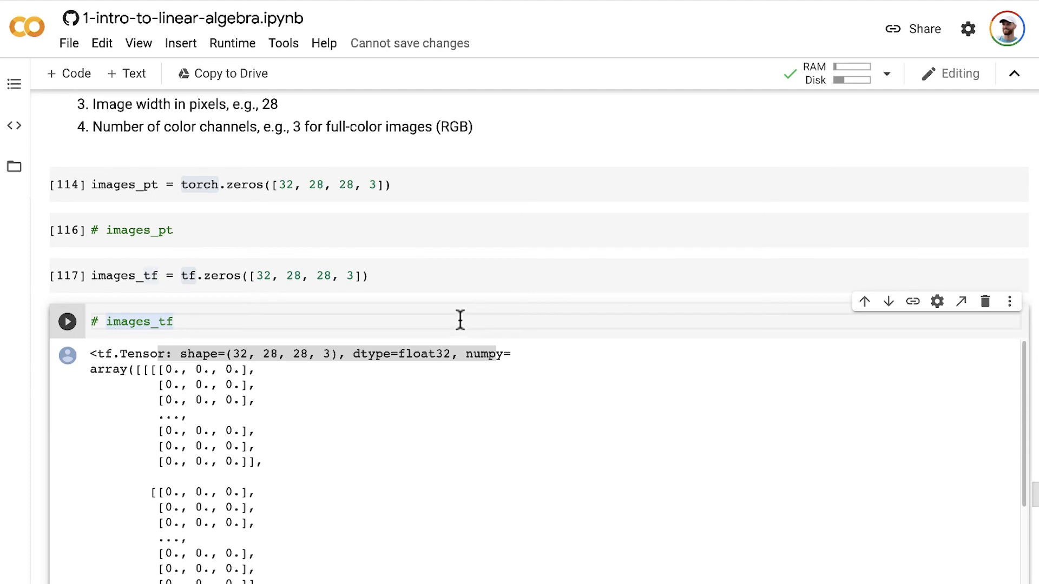
pyautogui.click(173, 321)
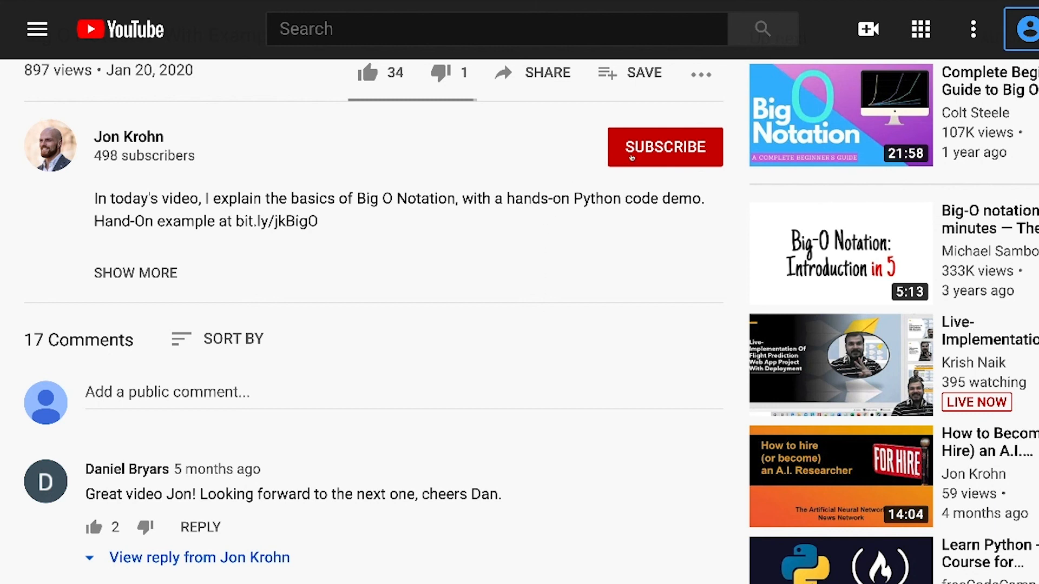
pyautogui.moveTo(540, 200)
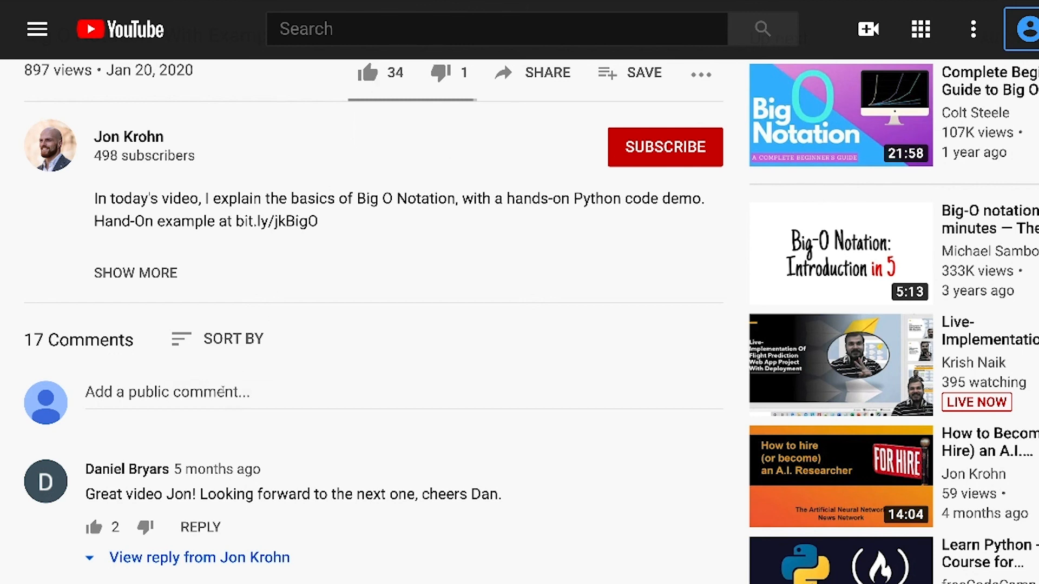
pyautogui.moveTo(246, 72)
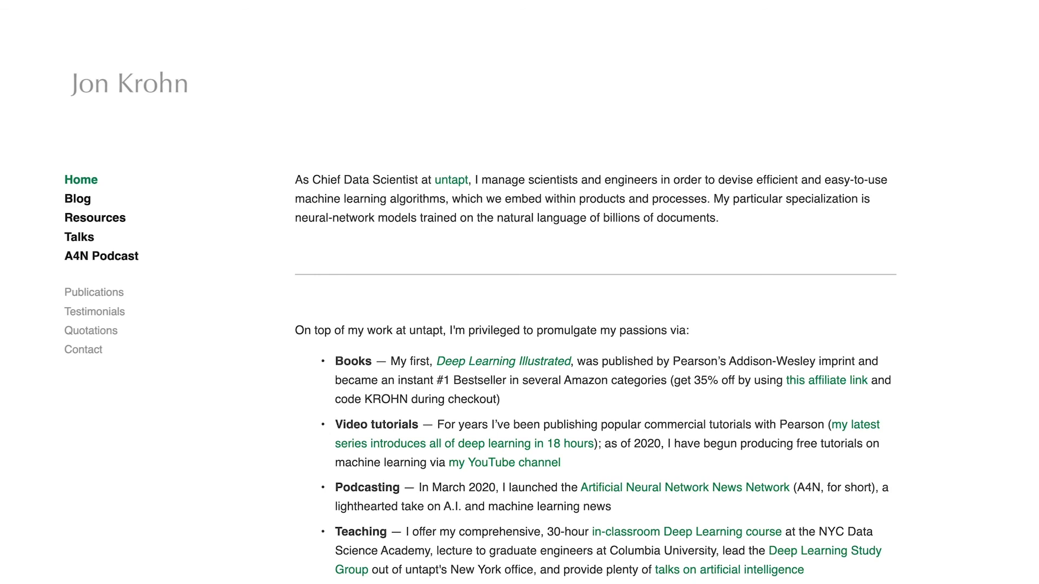
# Step: Scroll the homepage down to the Email Newsletter box and follow-me social links
pyautogui.scroll(-3)
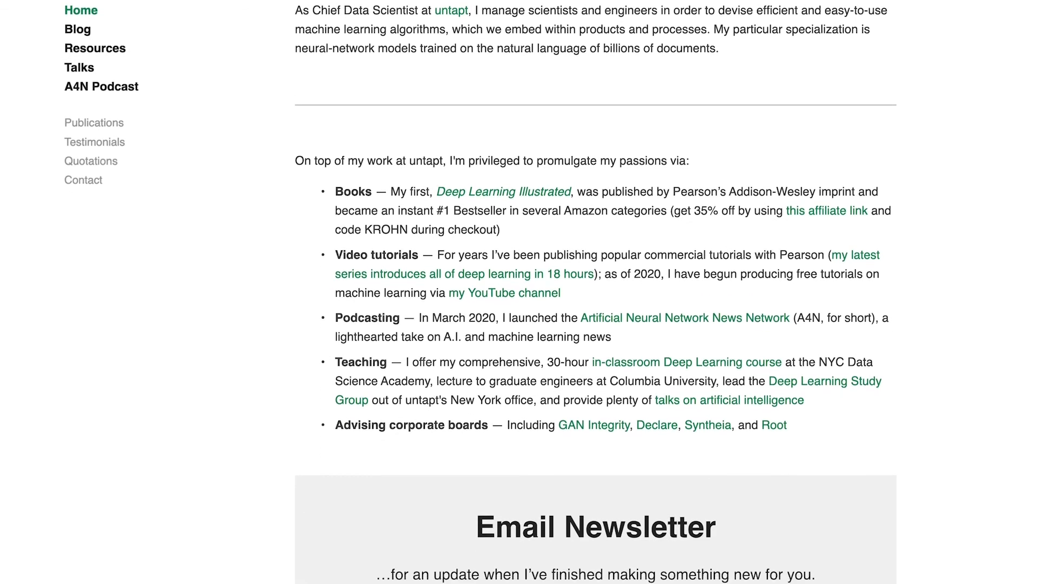
pyautogui.scroll(-3)
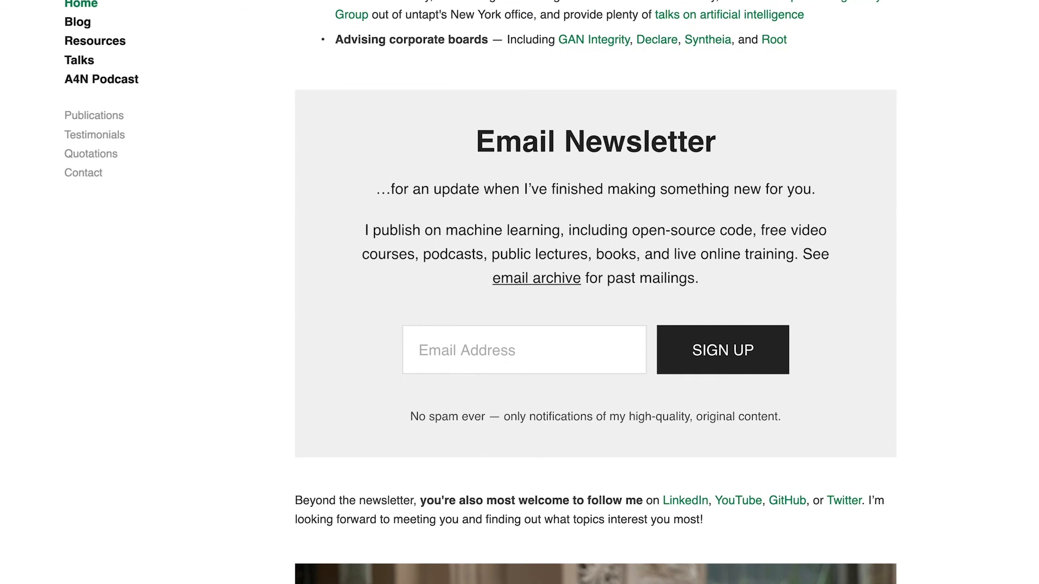
pyautogui.moveTo(684, 500)
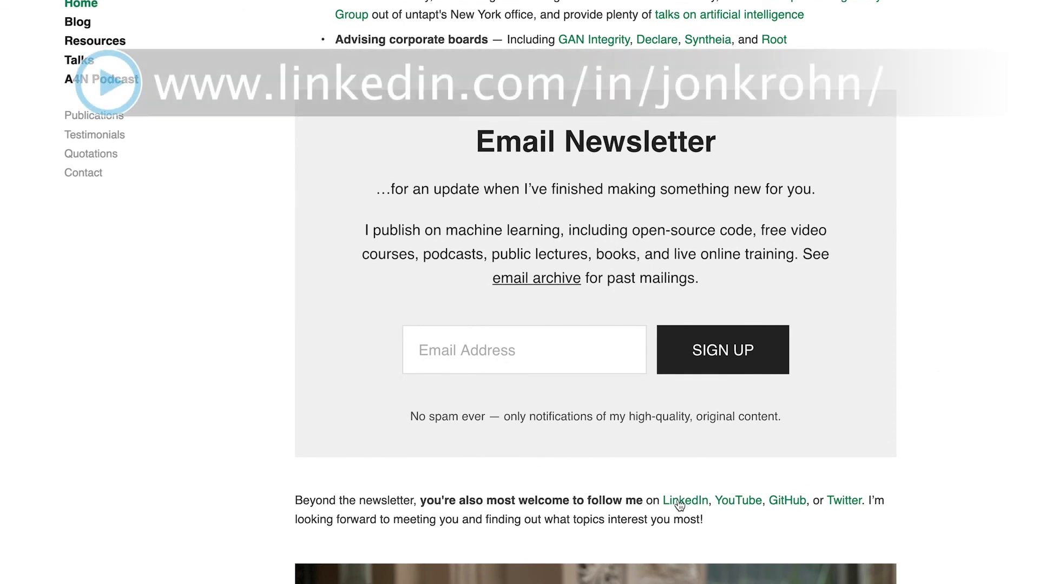
pyautogui.moveTo(685, 500)
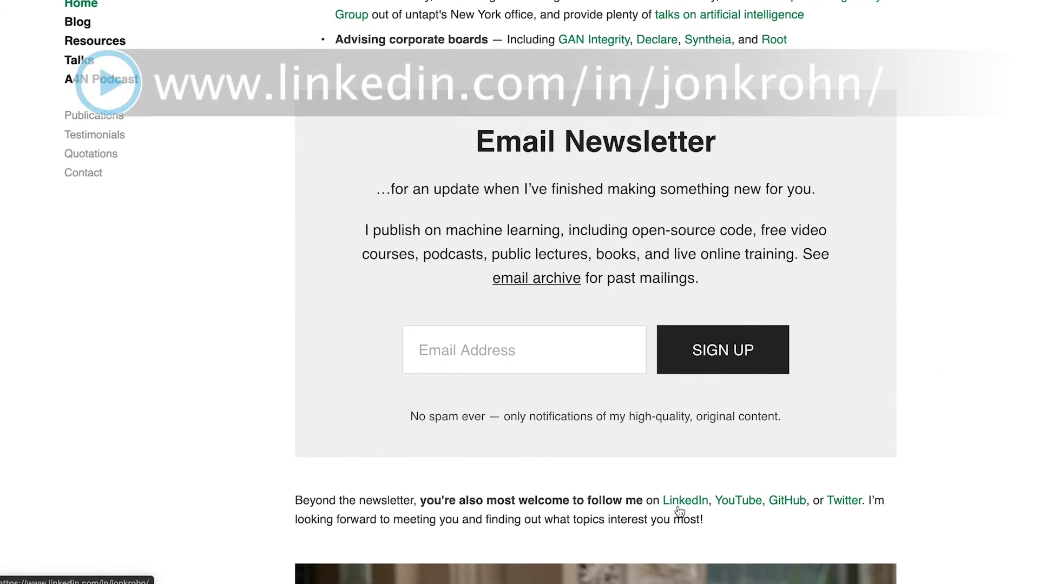
pyautogui.moveTo(736, 500)
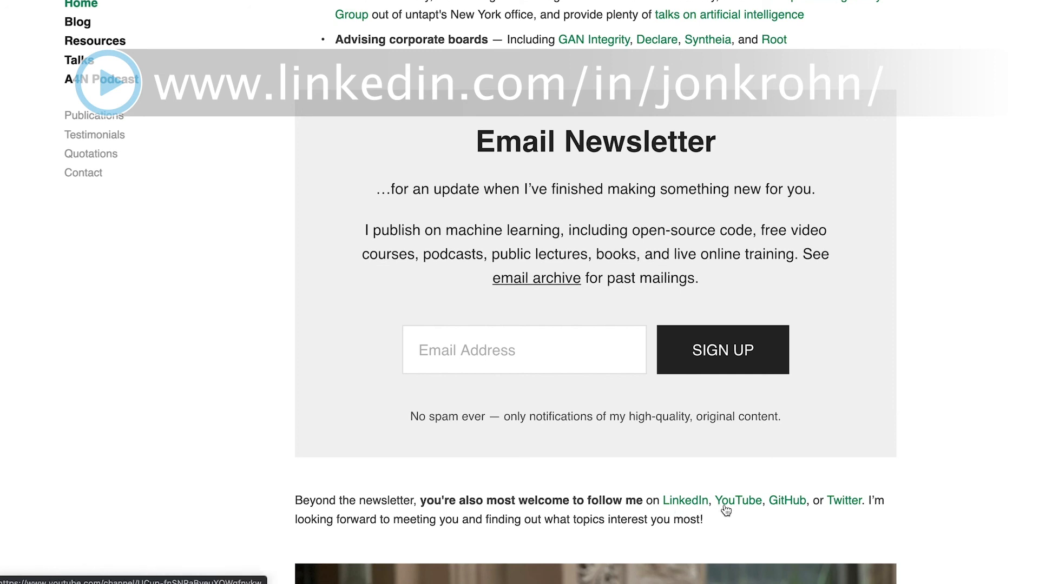